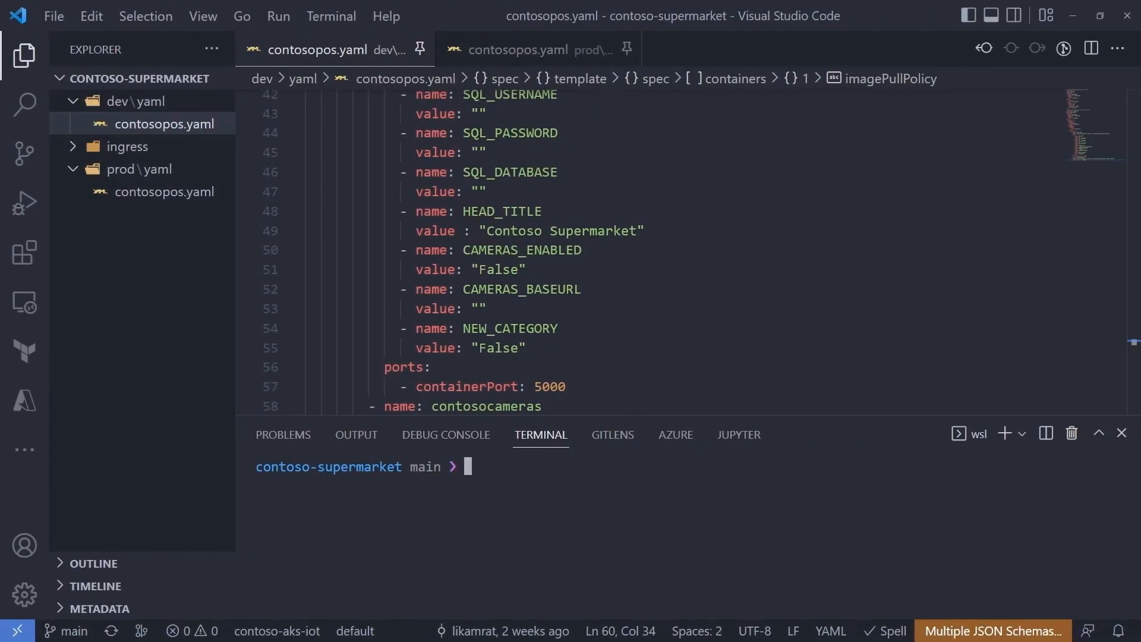
List the repository's origin and upstream remotes with git remote -v, then show the prod contosopos.yaml manifest.
{"action": "type", "text": "git remote -v"}
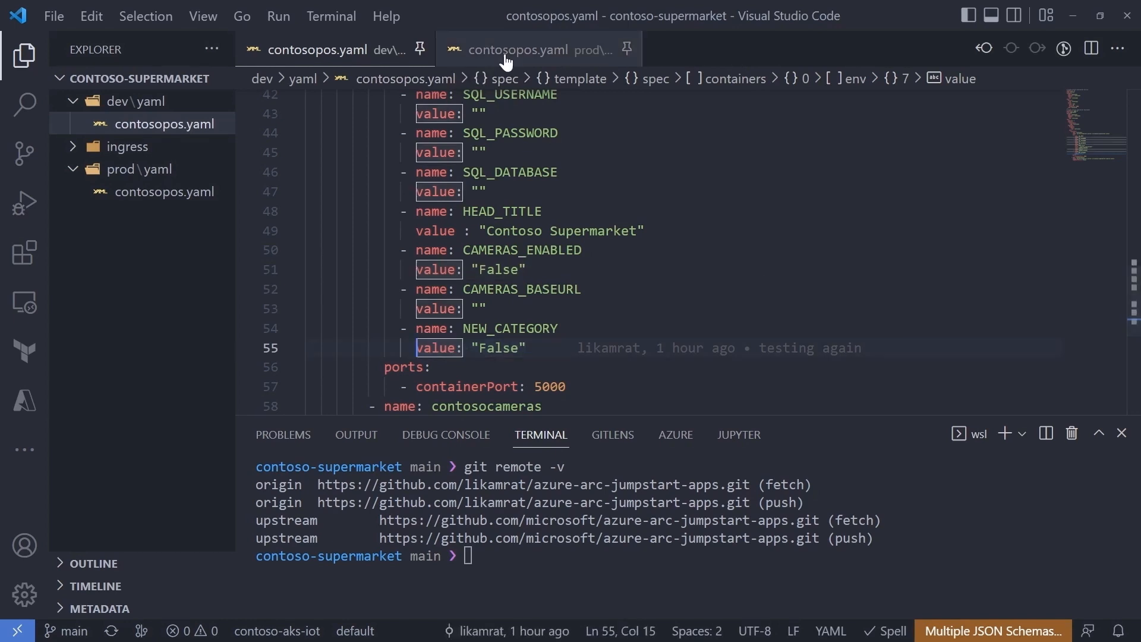
{"action": "left_click", "coordinate": [535, 49]}
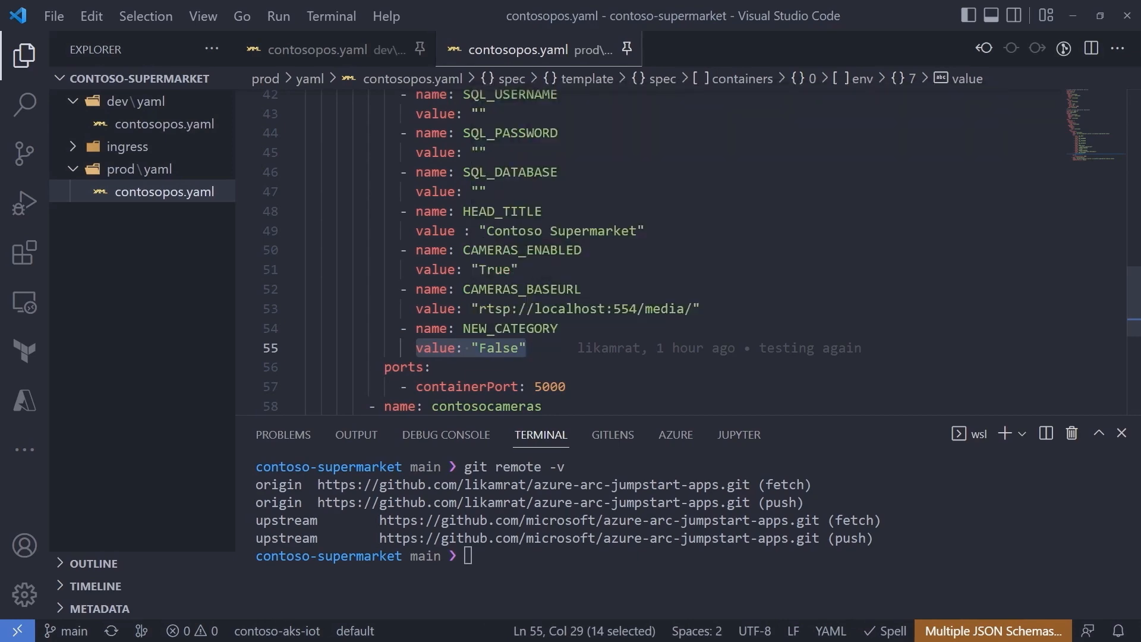
Change dev contosopos.yaml NEW_CATEGORY from False to True, save, and commit 'deploy to dev'.
{"action": "left_click", "coordinate": [326, 49]}
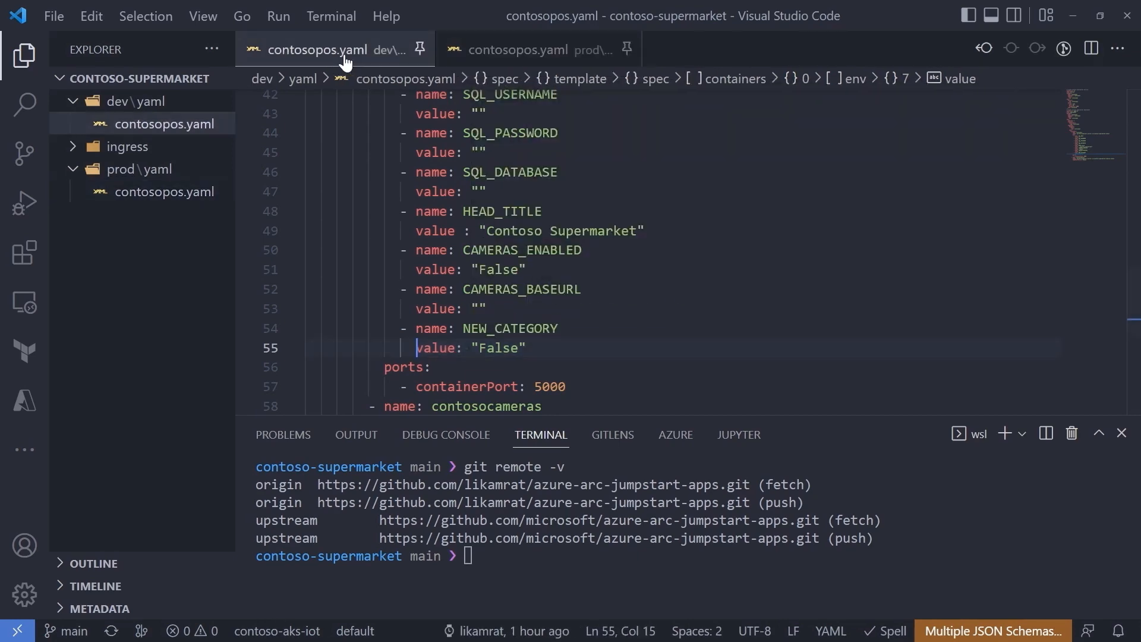
{"action": "double_click", "coordinate": [499, 347]}
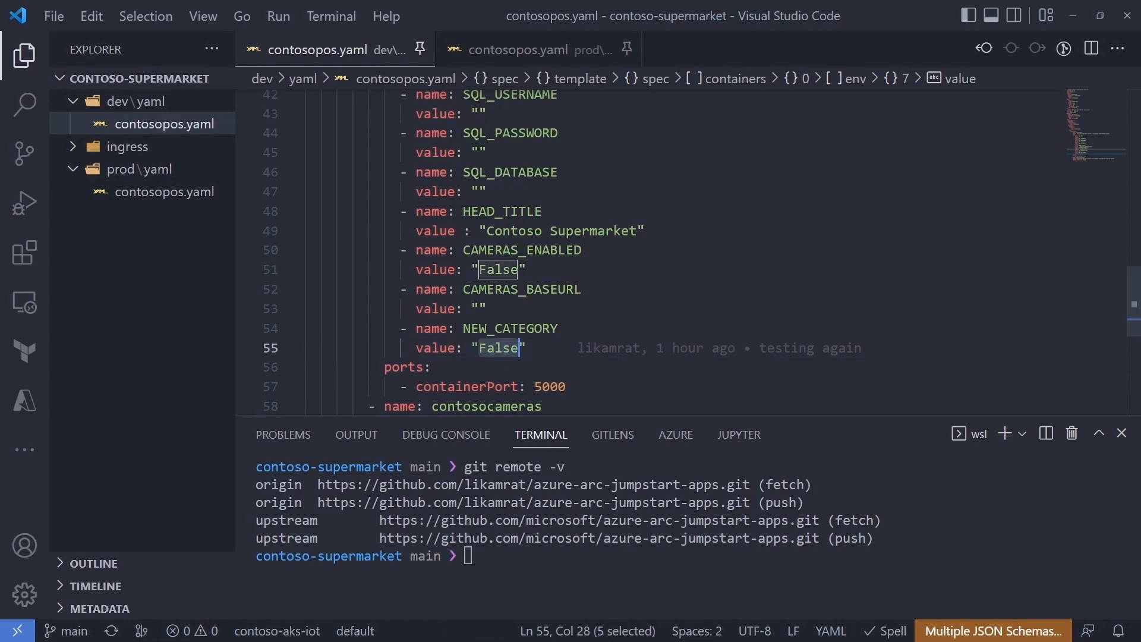
{"action": "type", "text": "True"}
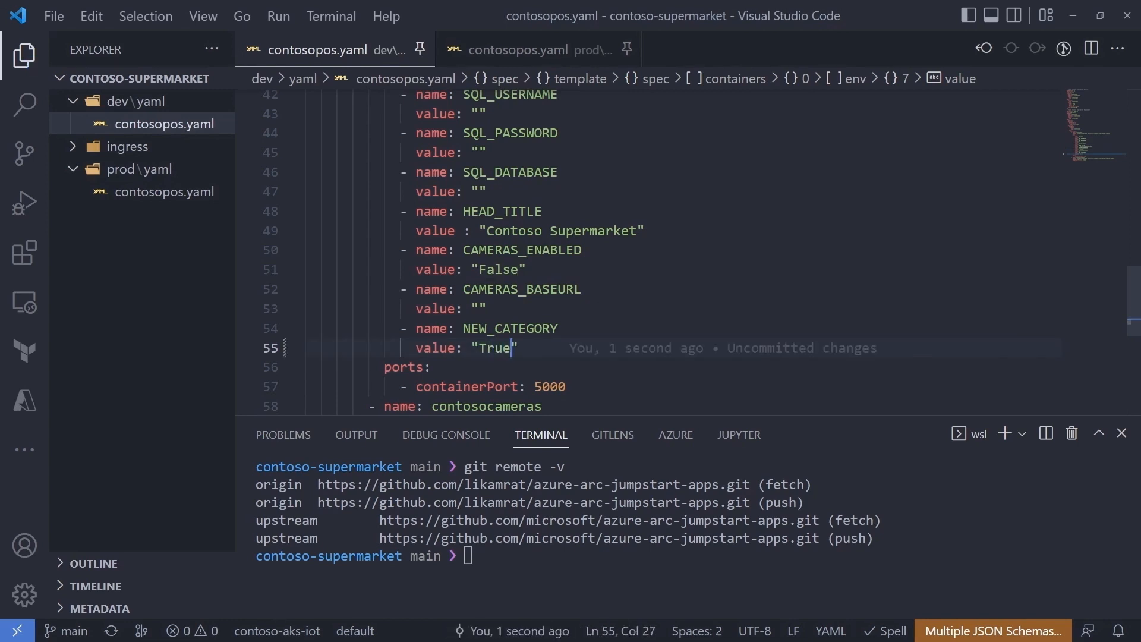
{"action": "key", "text": "ctrl+s"}
{"action": "type", "text": "git add ."}
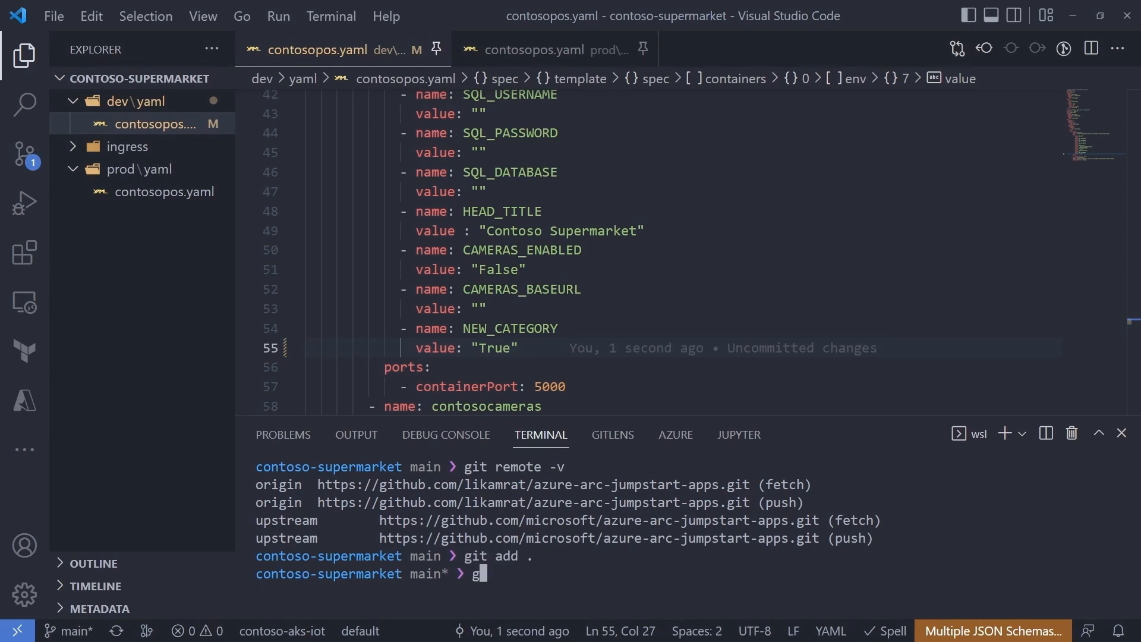
{"action": "type", "text": "git commit -m \"deploy to dev\""}
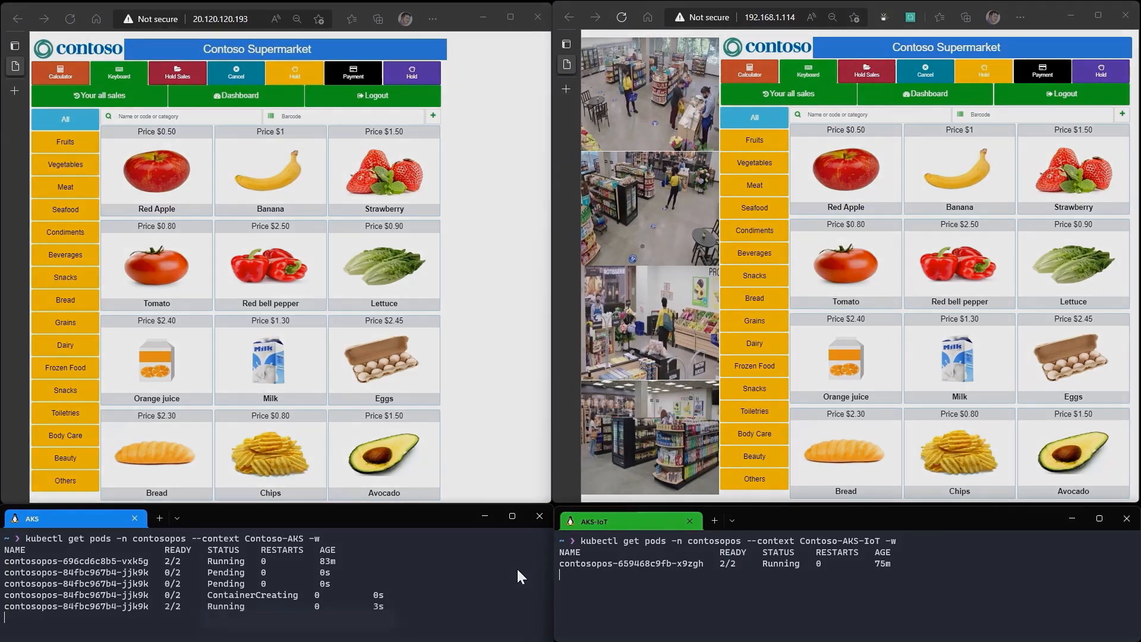
Reload the first store's web app twice to show the new Toys and Video Games categories.
{"action": "left_click", "coordinate": [70, 19]}
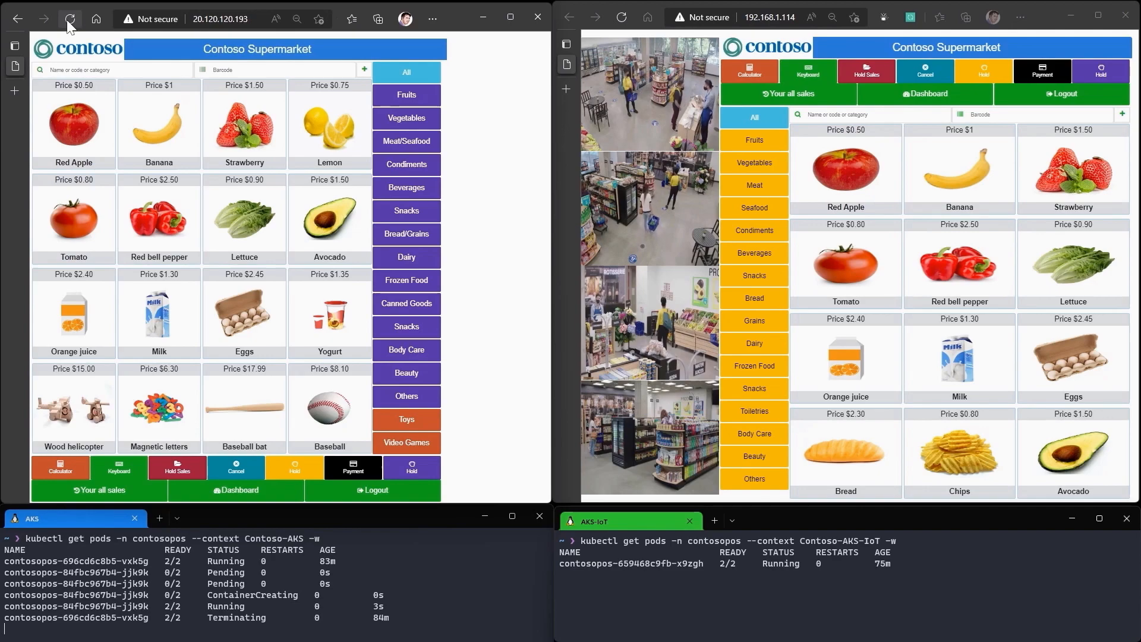
{"action": "left_click", "coordinate": [406, 419]}
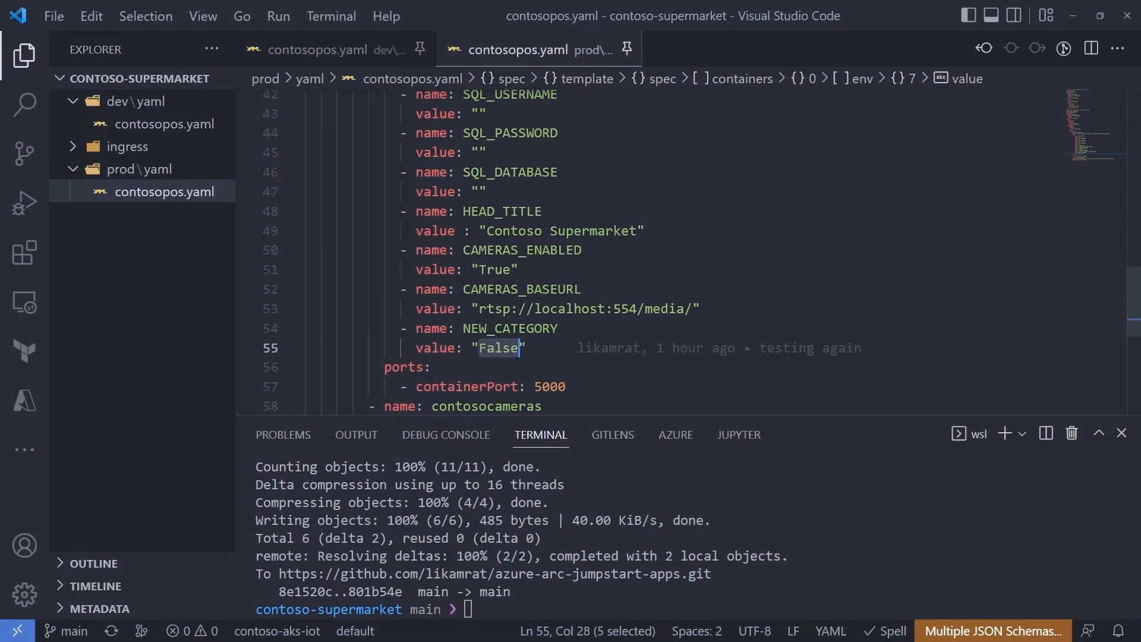
Replace the prod manifest's NEW_CATEGORY value with True and begin git add in the terminal.
{"action": "type", "text": "Tr"}
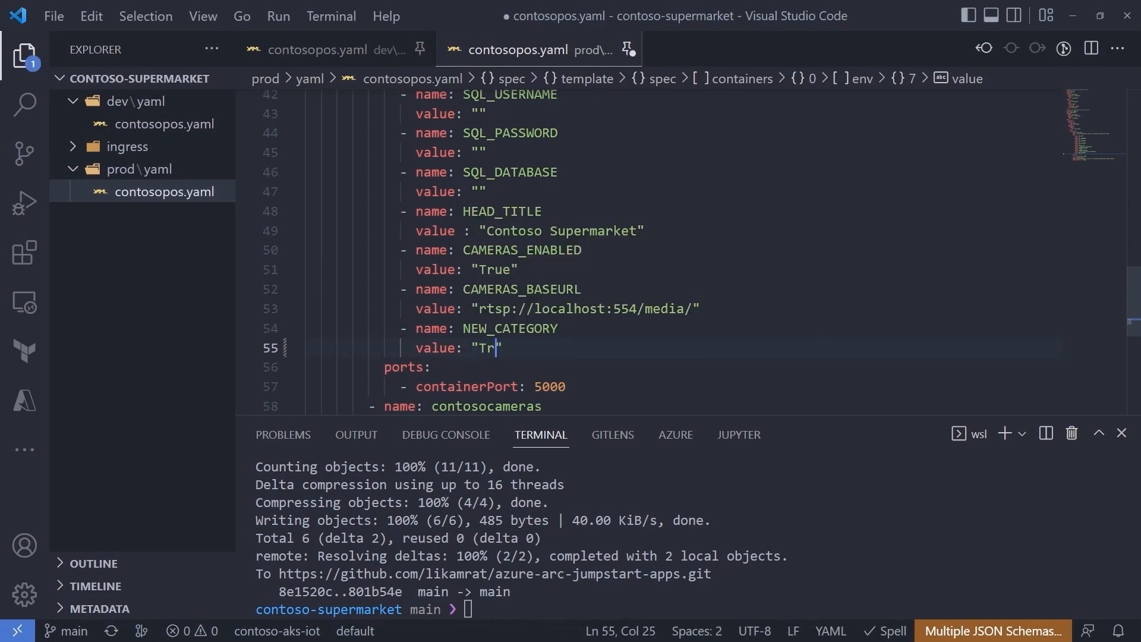
{"action": "type", "text": "ue"}
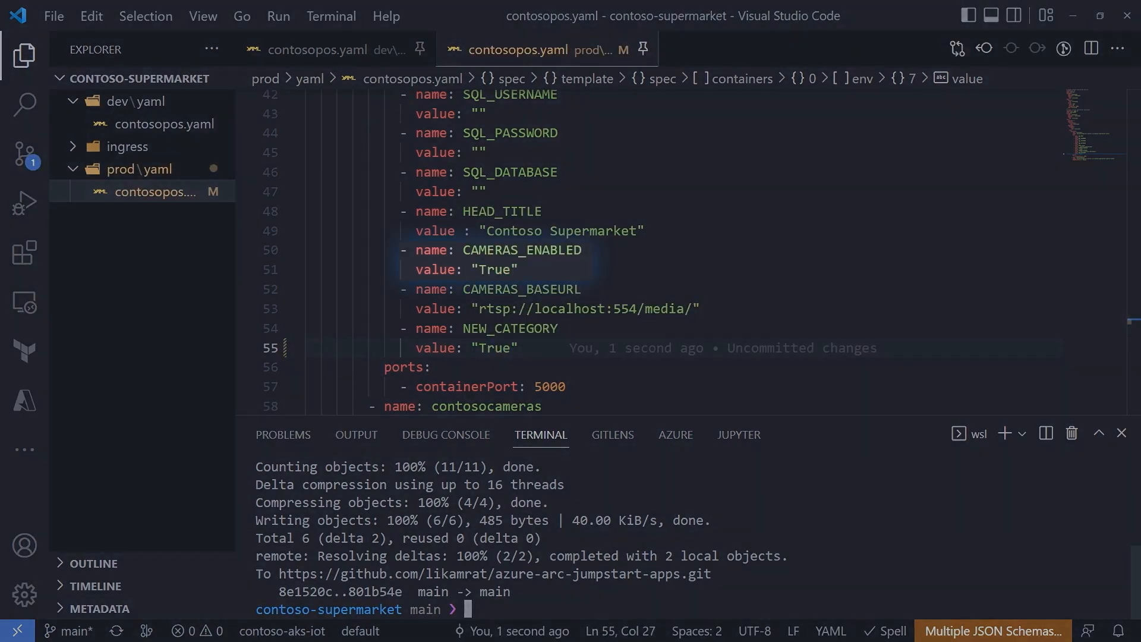
{"action": "type", "text": "git a"}
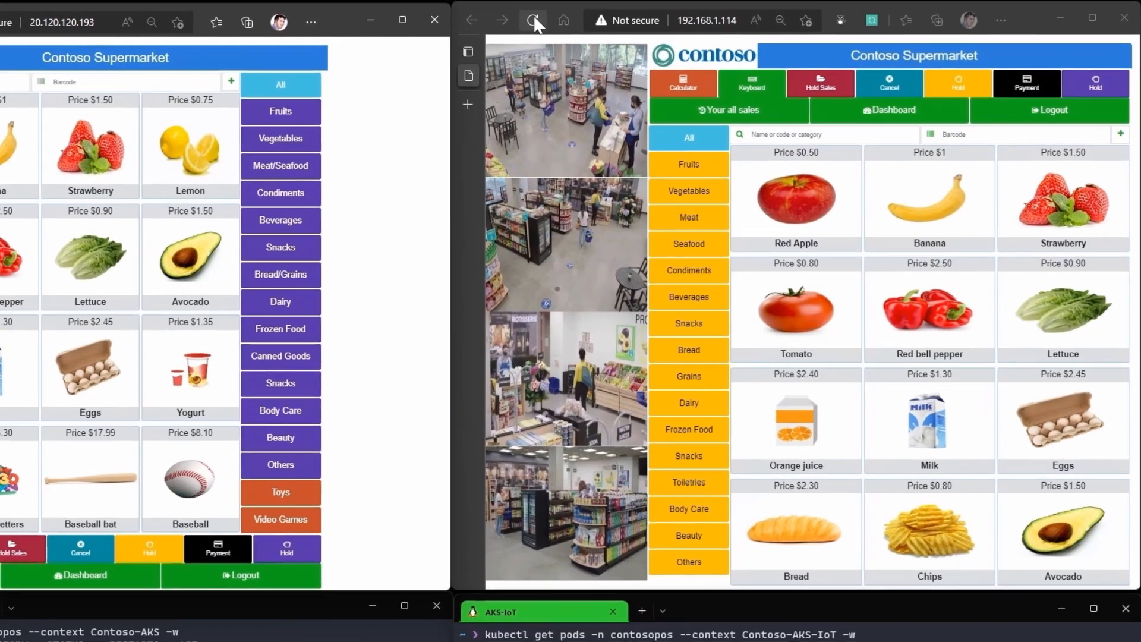
Reload the IoT store's web app in the right window to reveal the Toys category.
{"action": "left_click", "coordinate": [531, 20]}
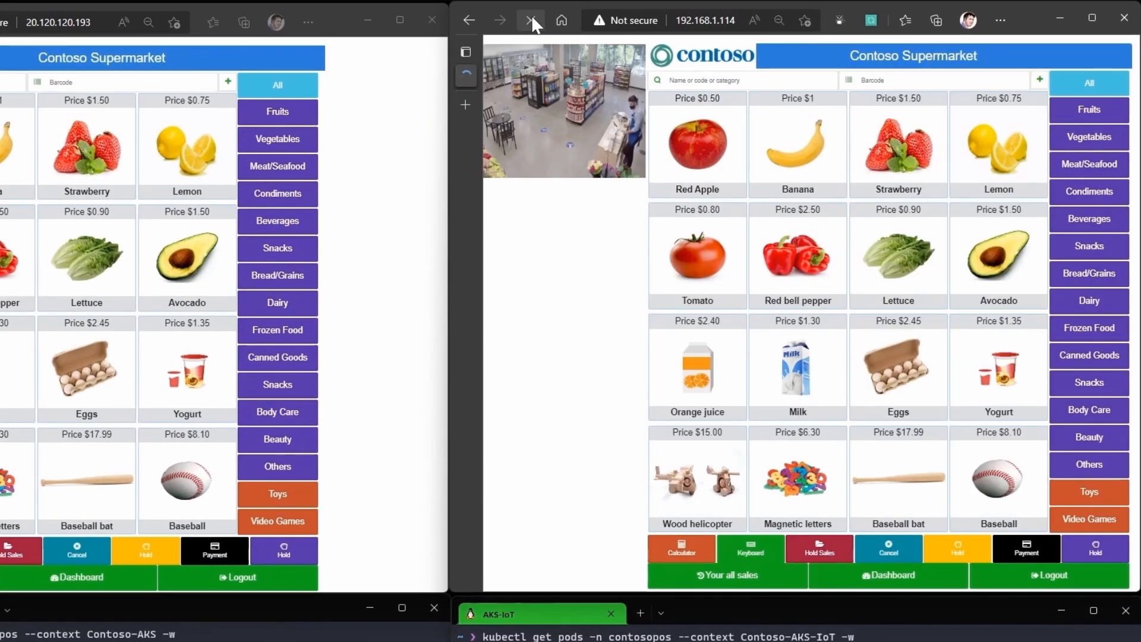